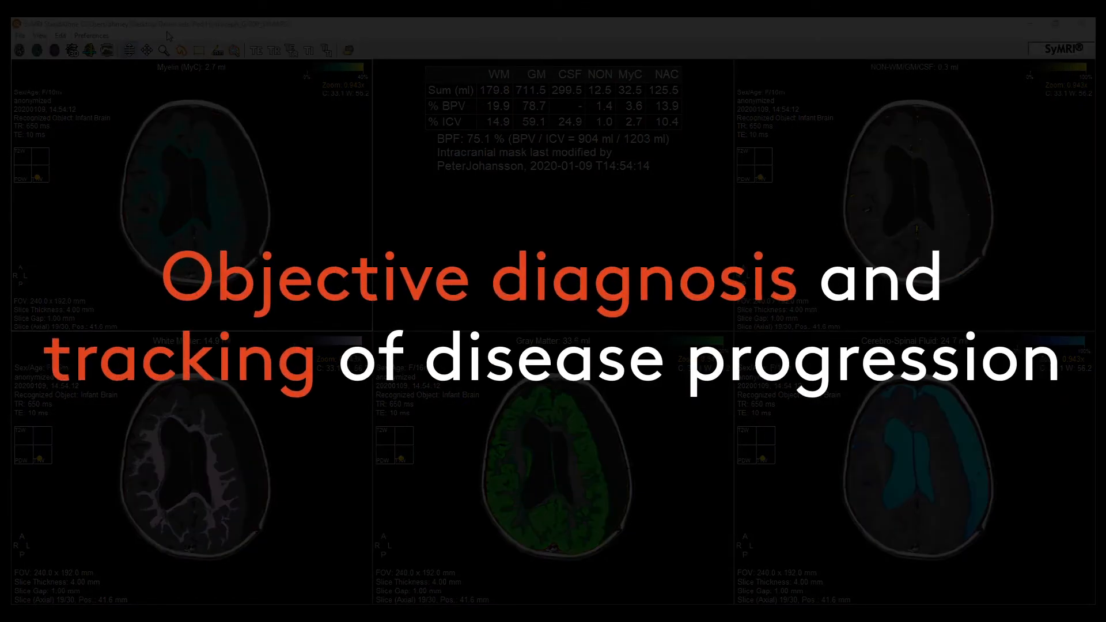
- Switch to the reference curve layout showing MyC, BPF, MyCPF, ICV, BPV and CSF plots against age
left_click(91, 35)
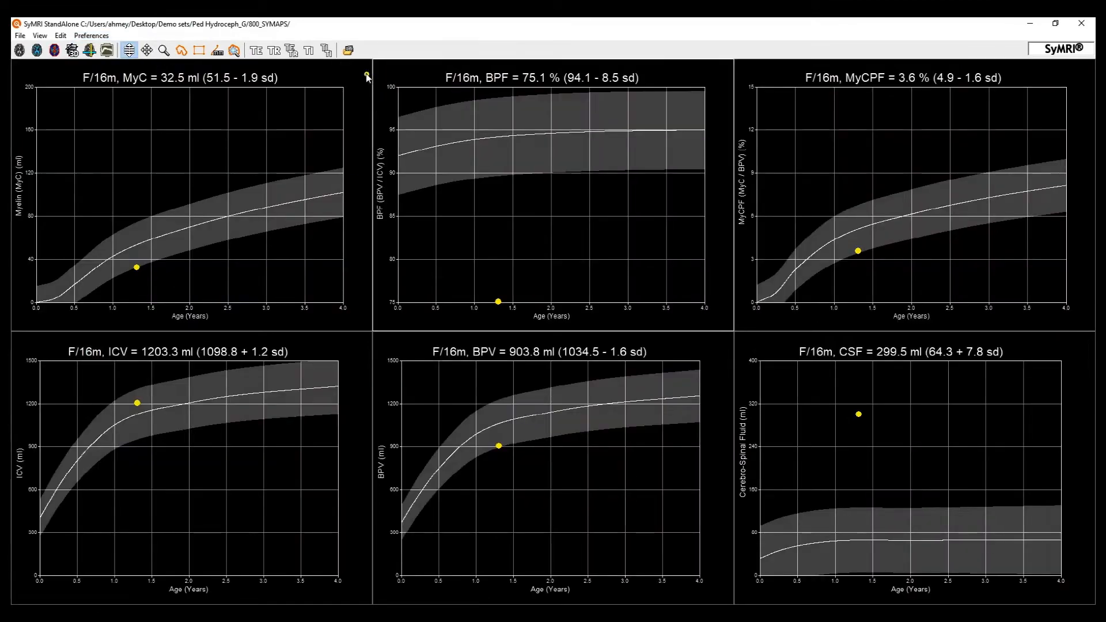
mouse_move(412, 64)
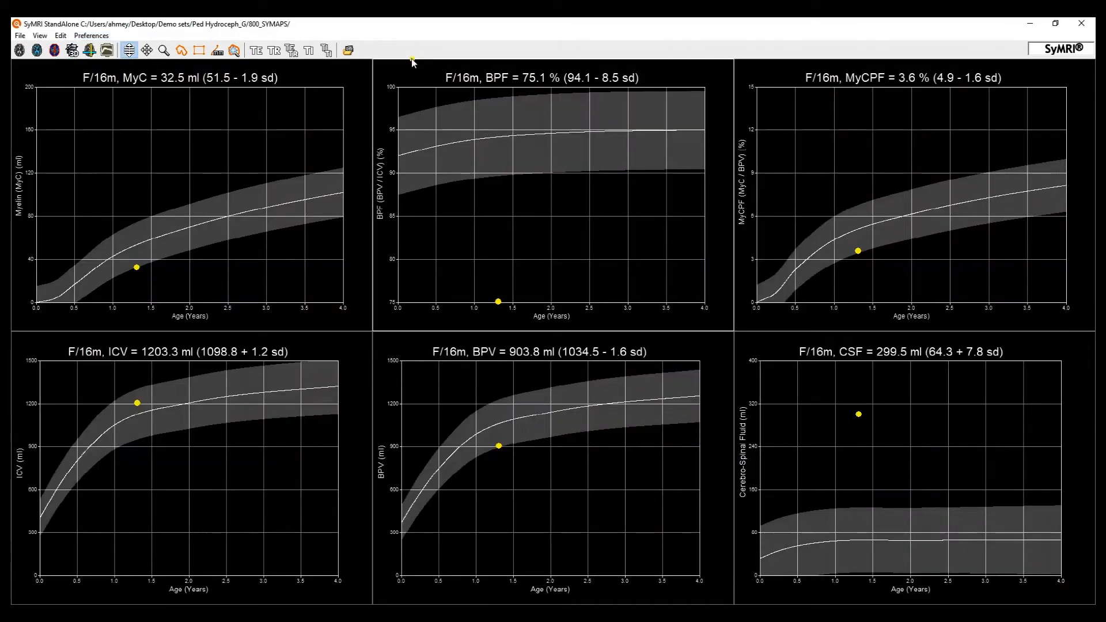
mouse_move(472, 315)
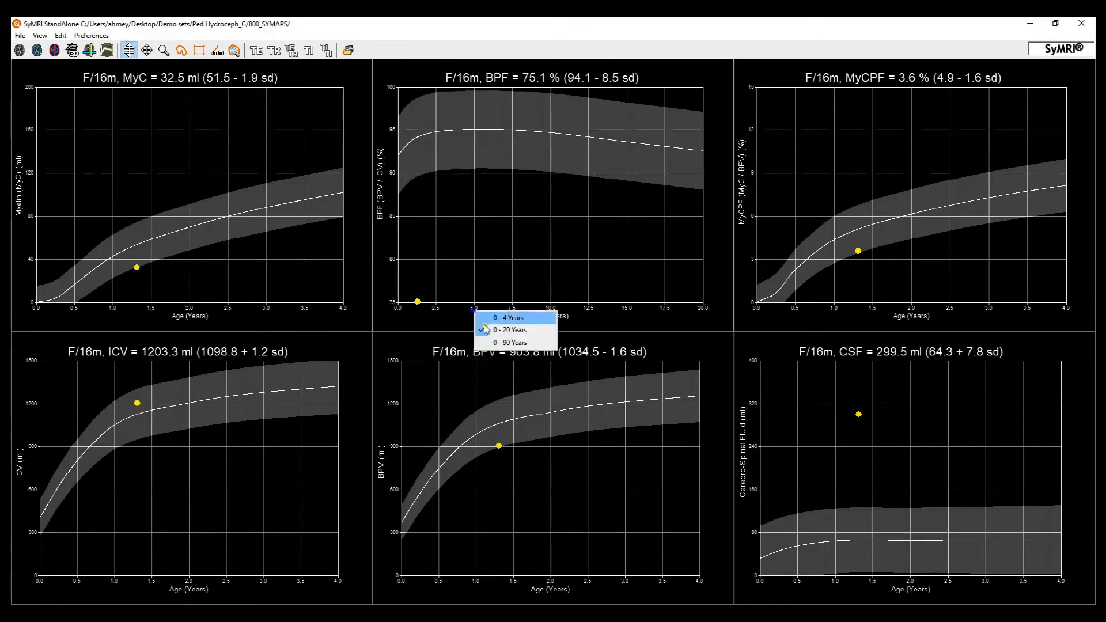
left_click(503, 342)
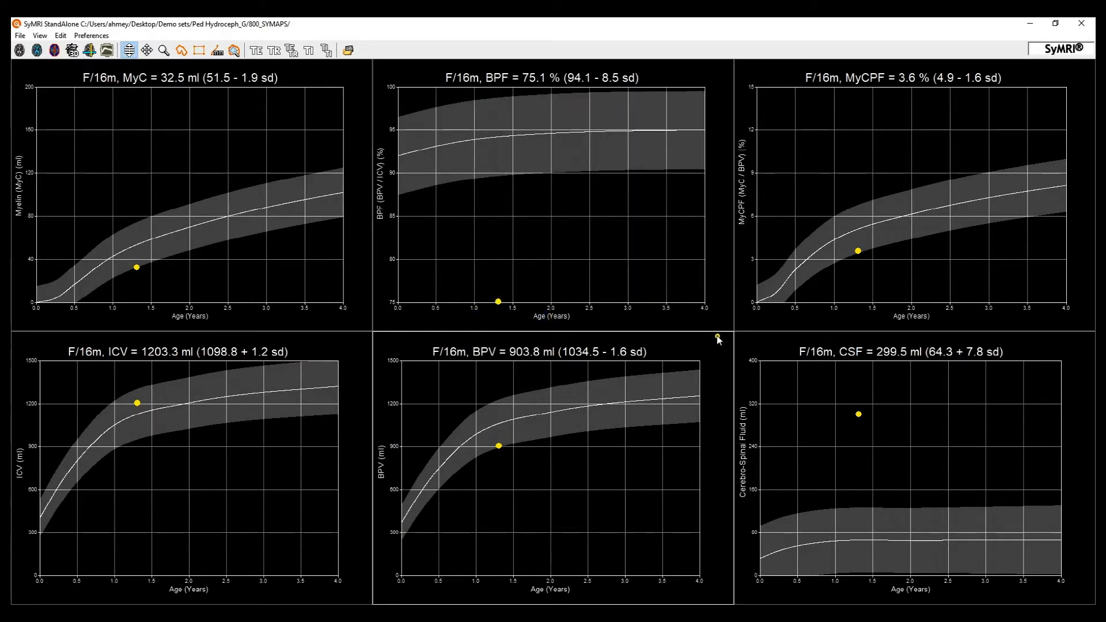
mouse_move(809, 340)
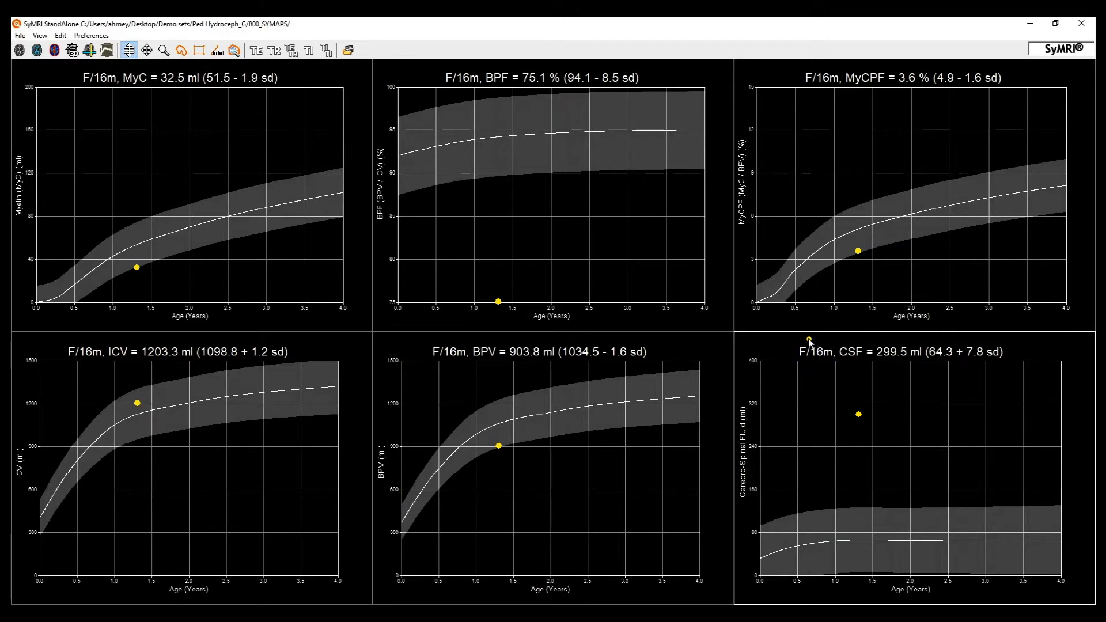
mouse_move(846, 362)
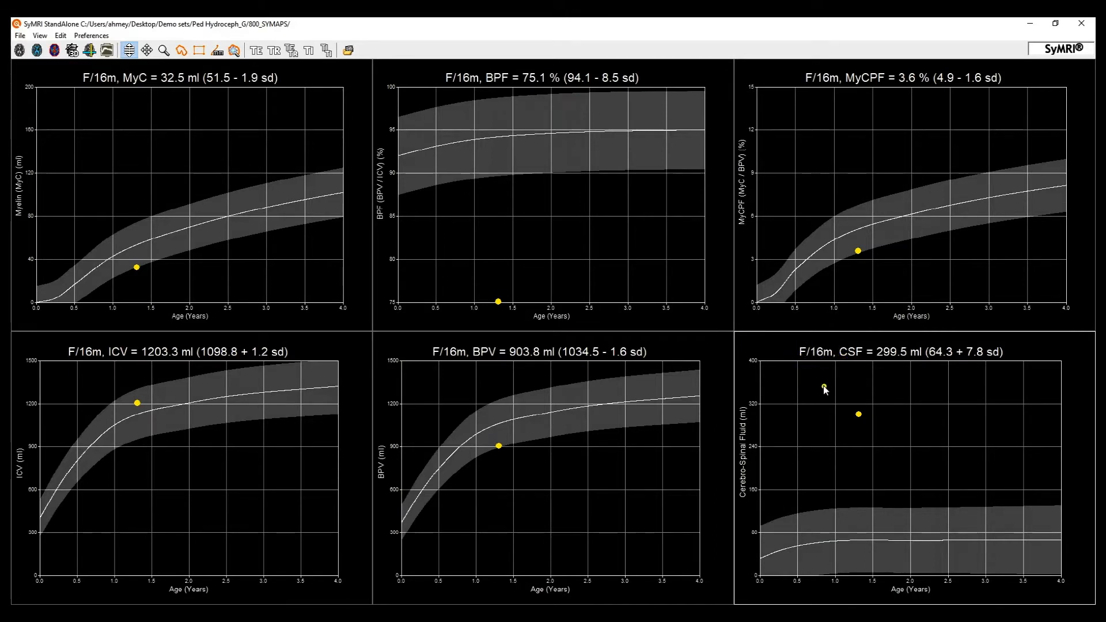
mouse_move(875, 362)
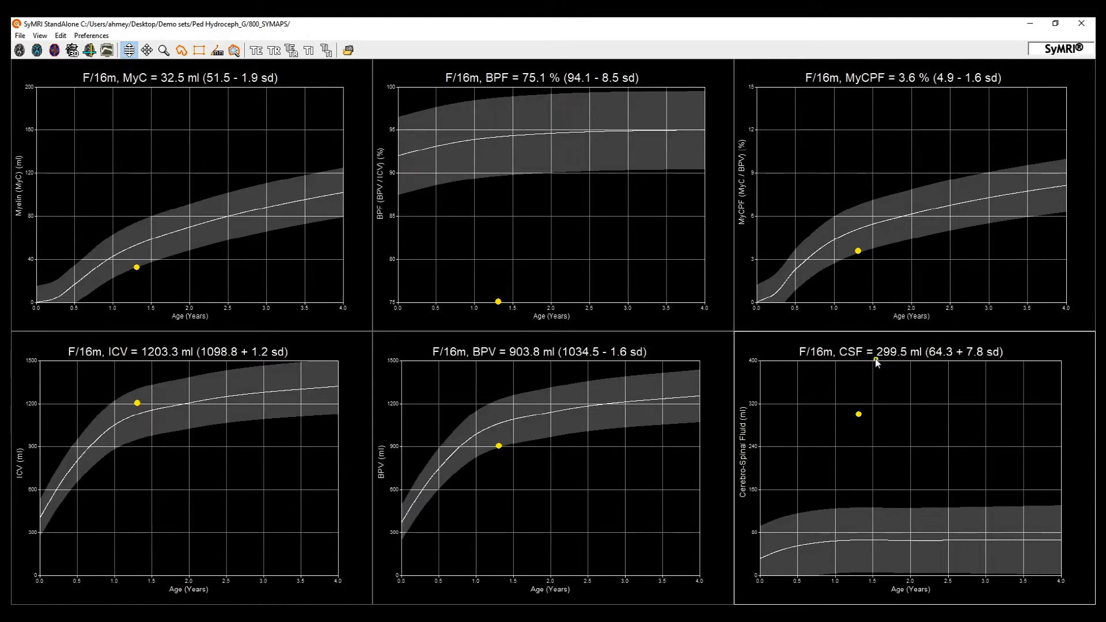
mouse_move(997, 340)
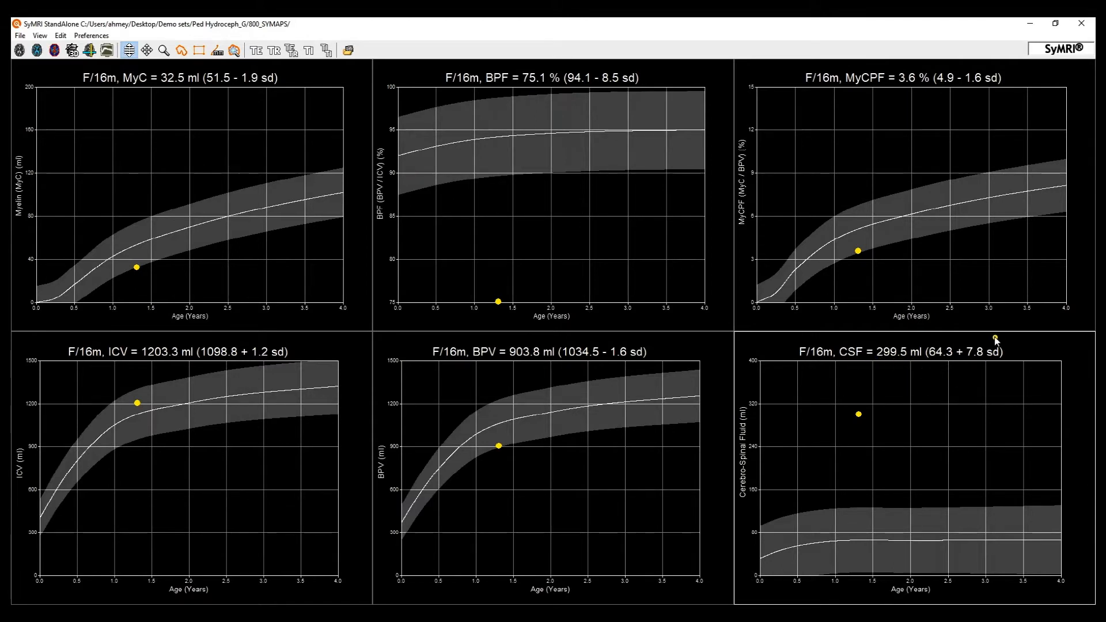
mouse_move(915, 403)
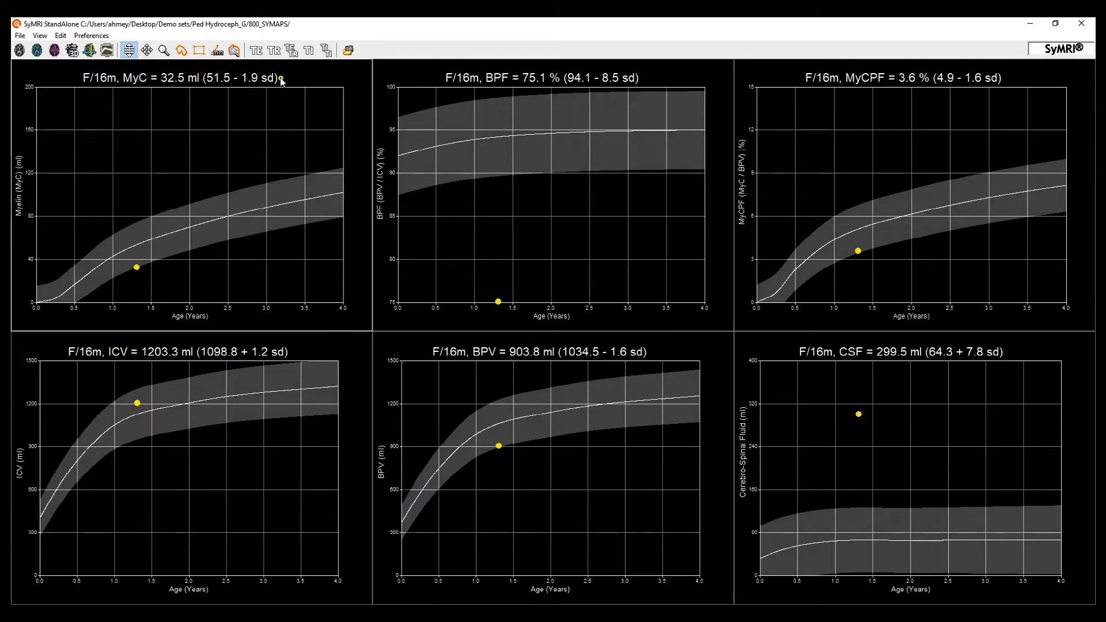
mouse_move(881, 96)
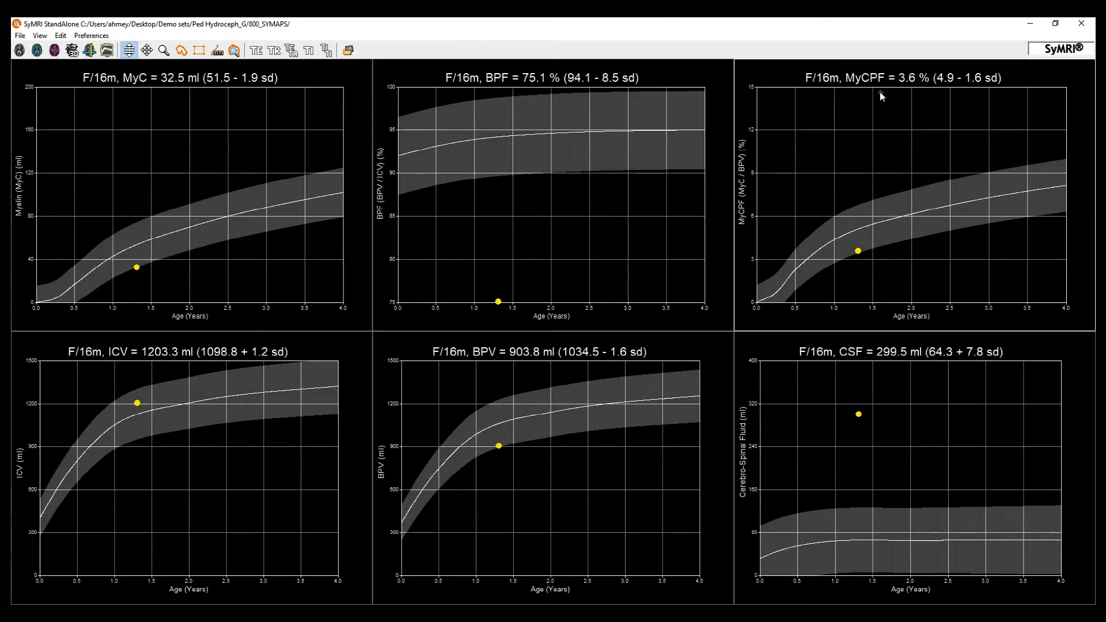
mouse_move(345, 215)
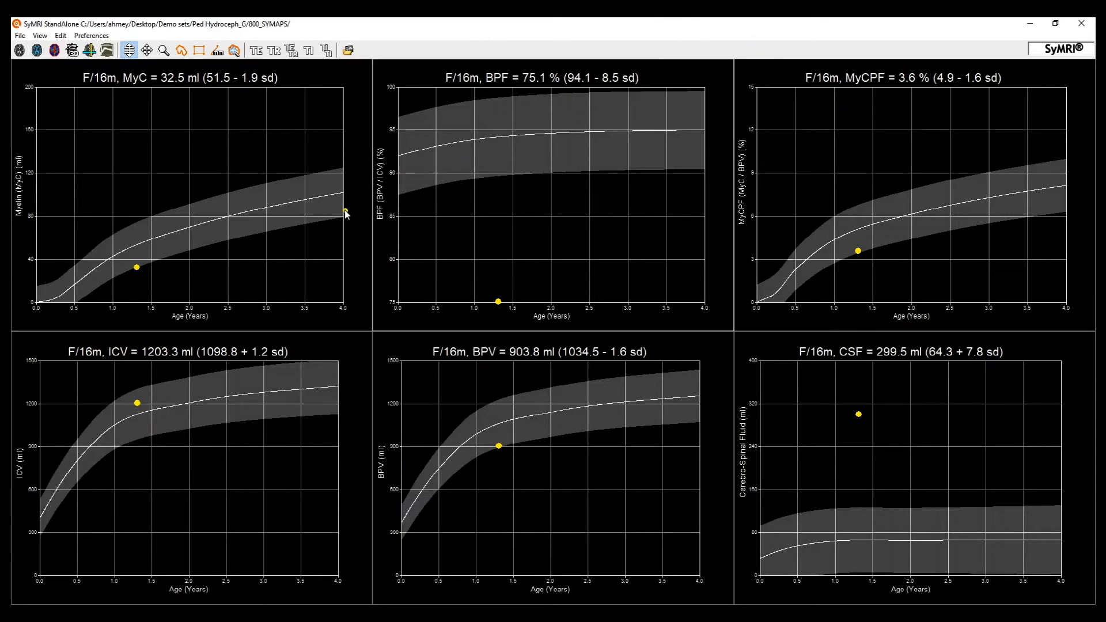
mouse_move(379, 338)
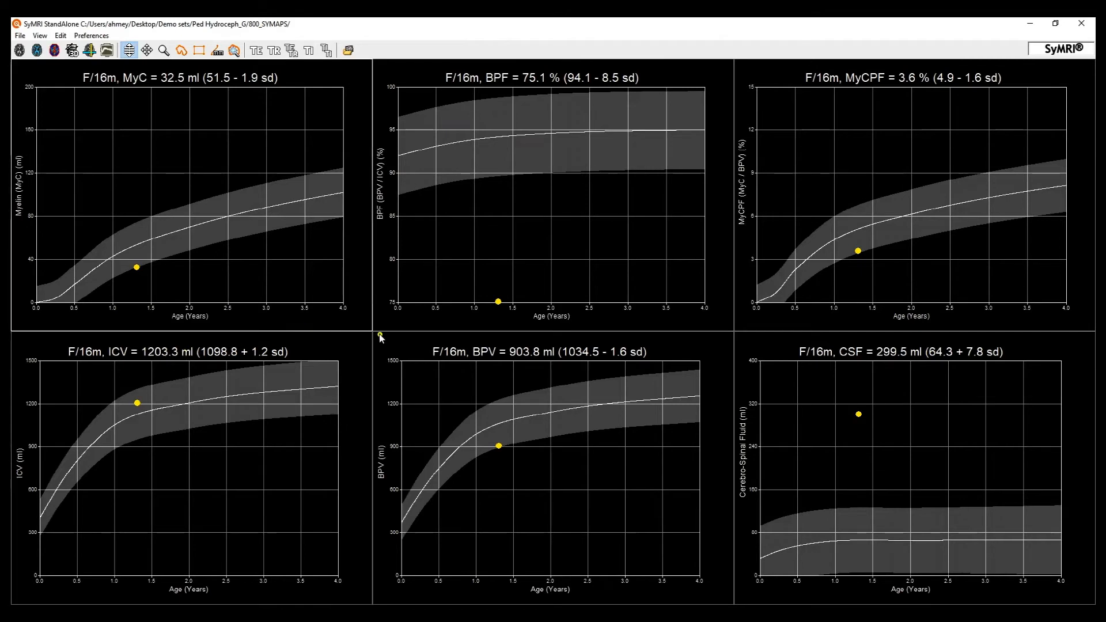
mouse_move(491, 372)
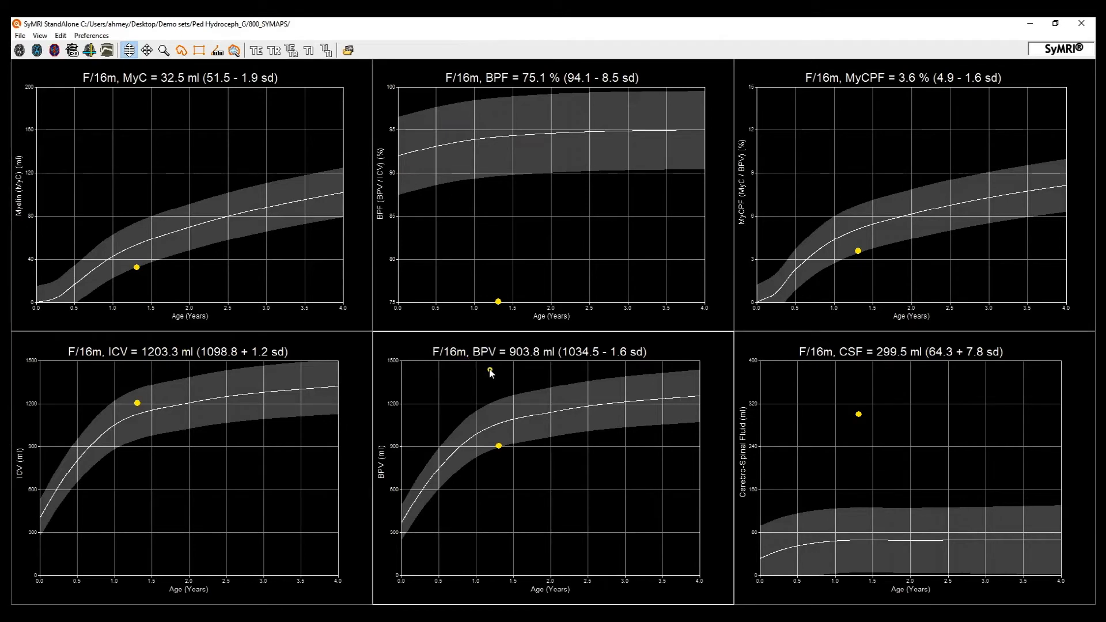
mouse_move(417, 344)
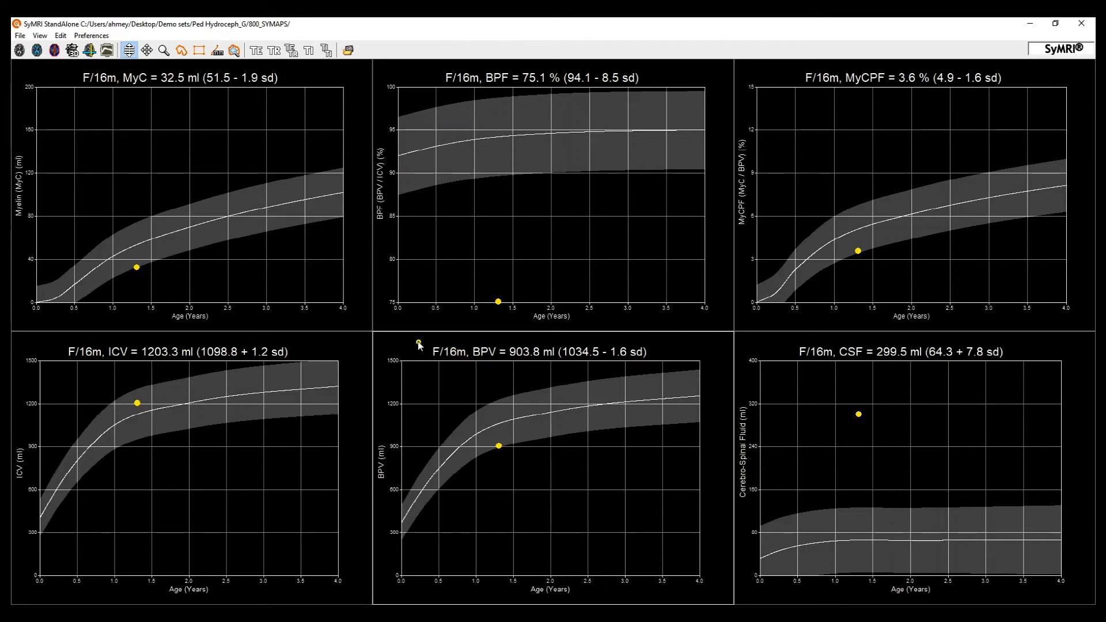